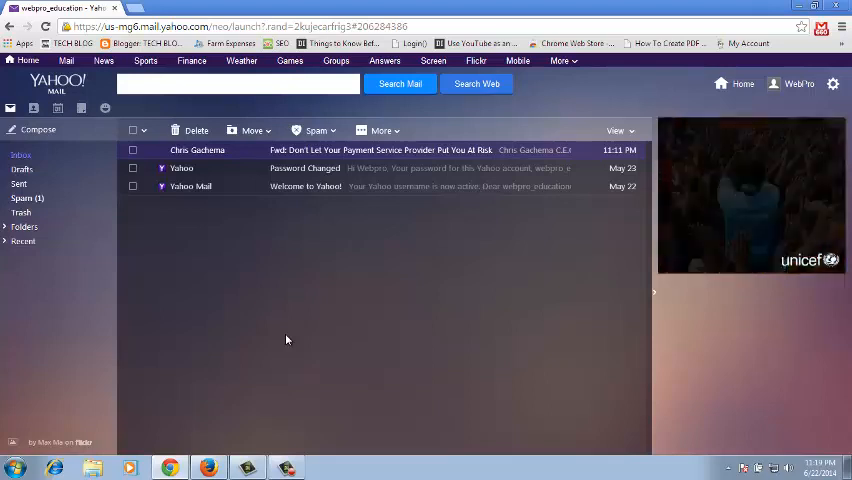
pyautogui.moveTo(480, 286)
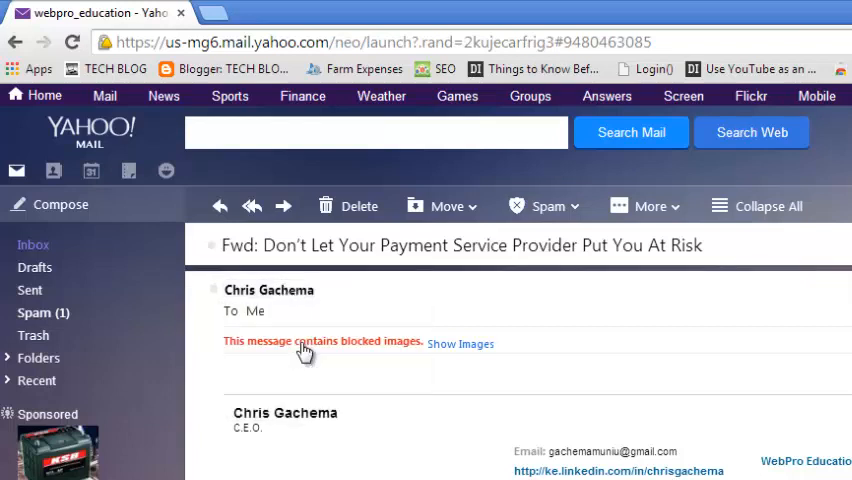
pyautogui.moveTo(312, 390)
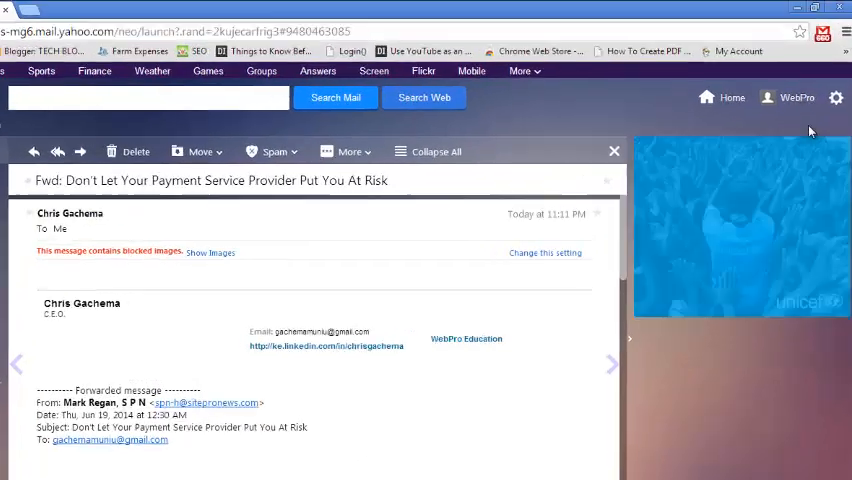
# Reach the Blocked Addresses section of Settings via the gear menu, showing an empty list (0 of 500).
pyautogui.click(836, 97)
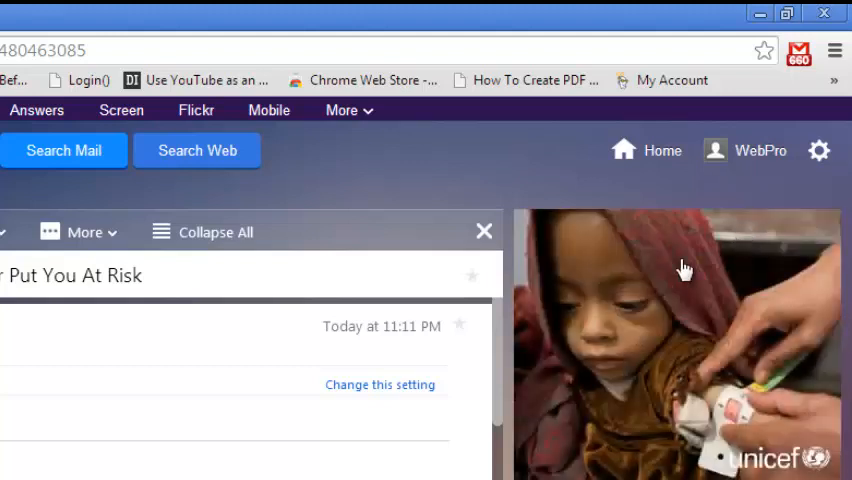
pyautogui.click(380, 384)
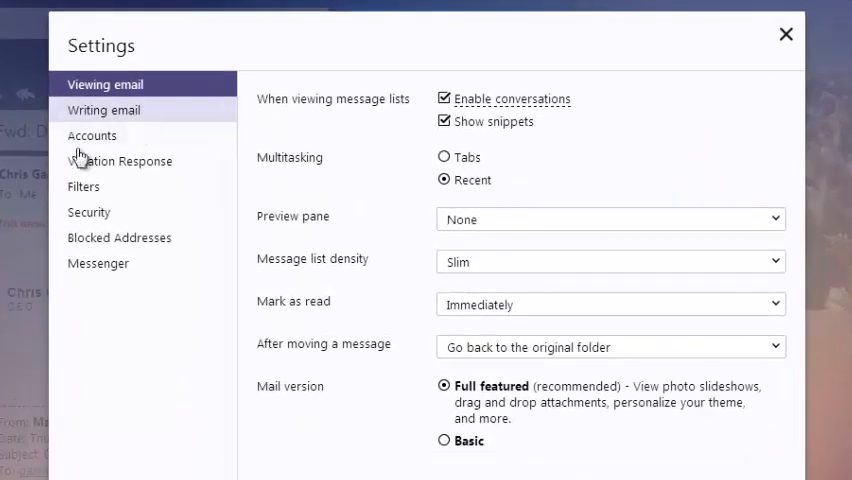
pyautogui.click(119, 237)
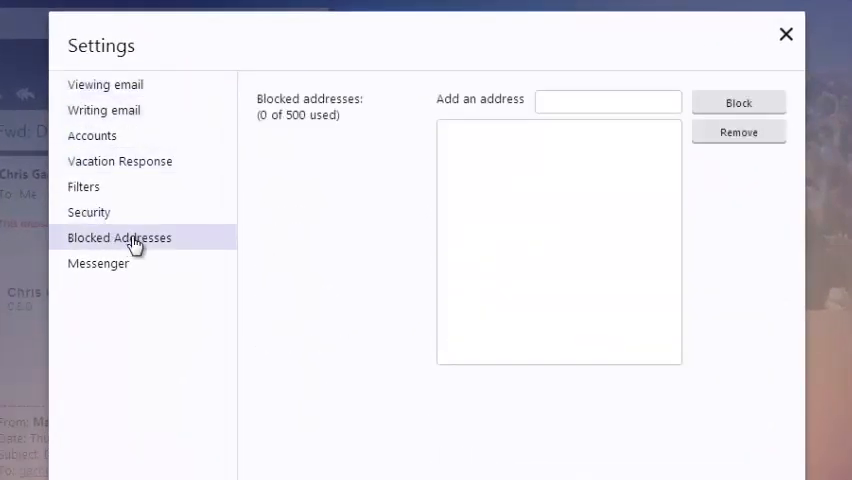
pyautogui.moveTo(396, 210)
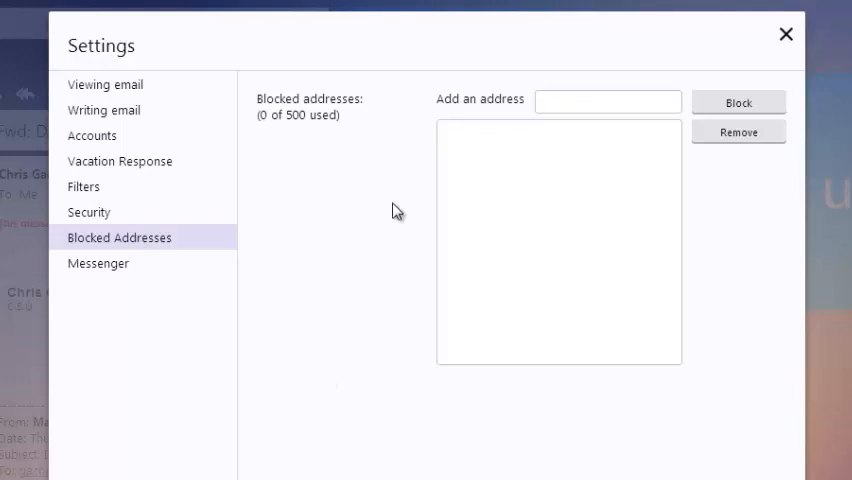
pyautogui.click(608, 102)
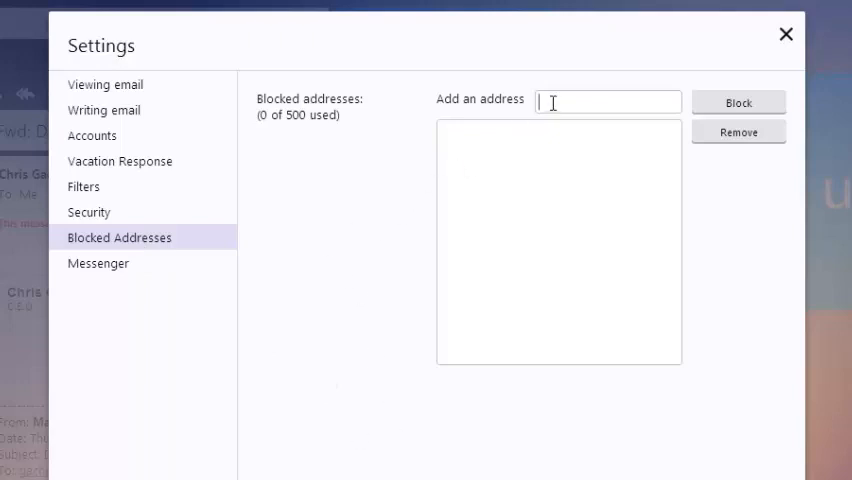
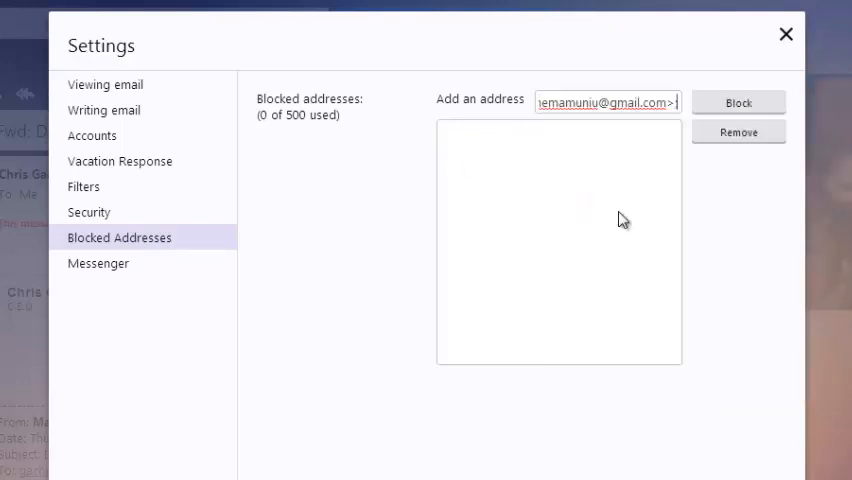
pyautogui.click(738, 103)
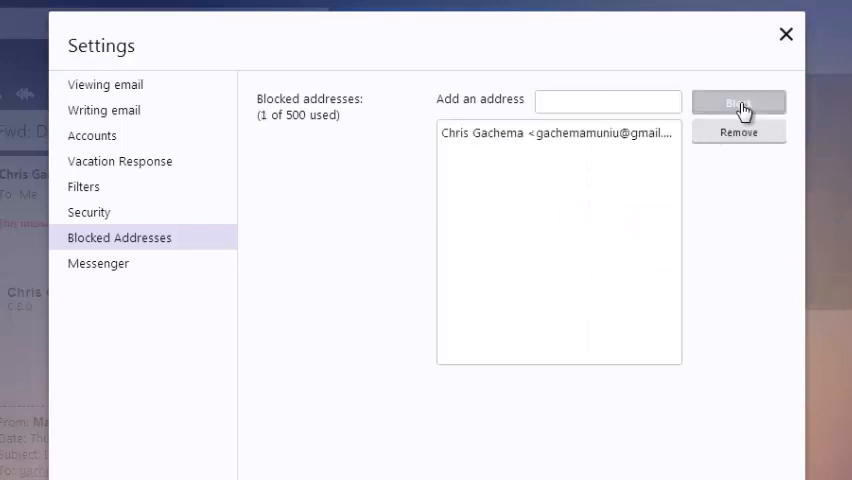
pyautogui.moveTo(527, 208)
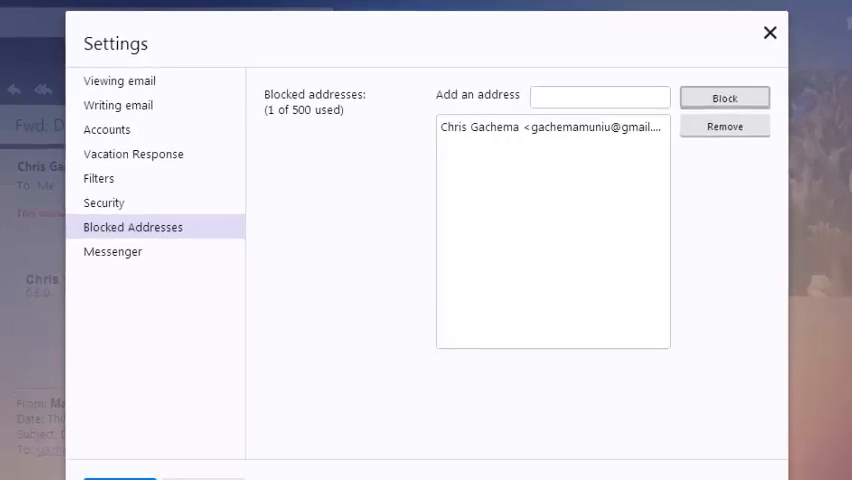
pyautogui.click(769, 33)
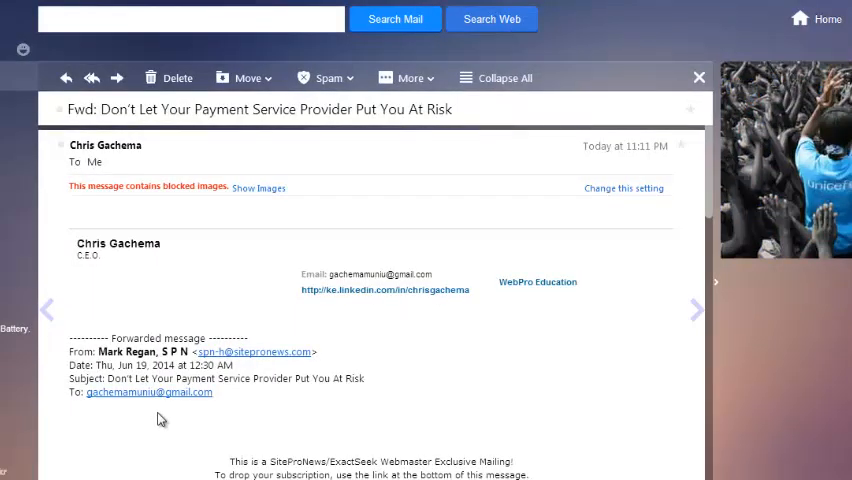